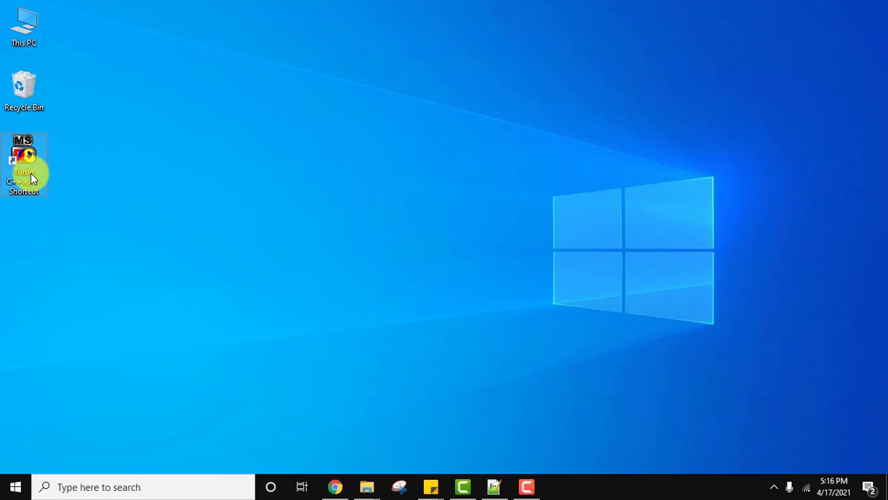
{"action": "mouse_move", "coordinate": [24, 163]}
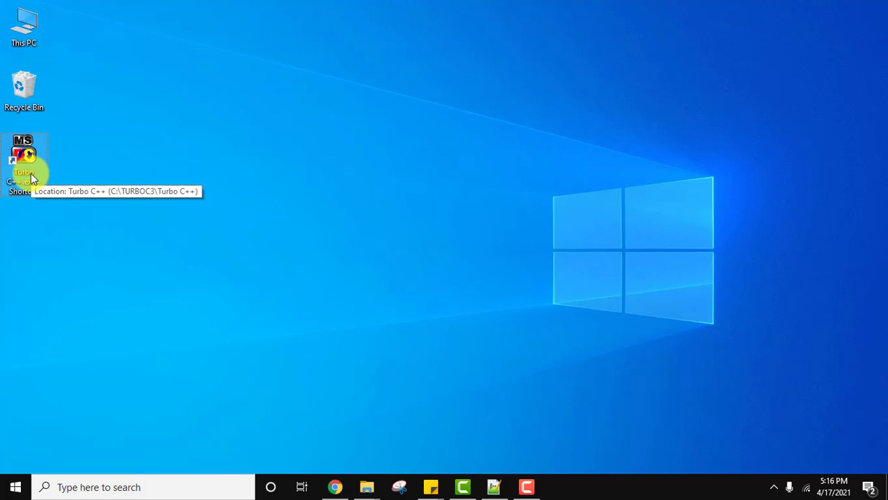
{"action": "mouse_move", "coordinate": [32, 174]}
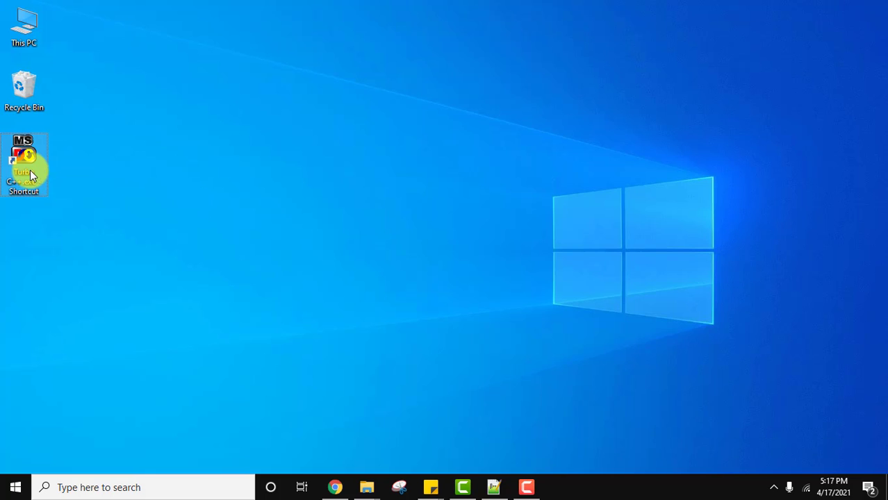
Launch Turbo C++ from its desktop shortcut to bring up the launcher window
{"action": "double_click", "coordinate": [24, 160]}
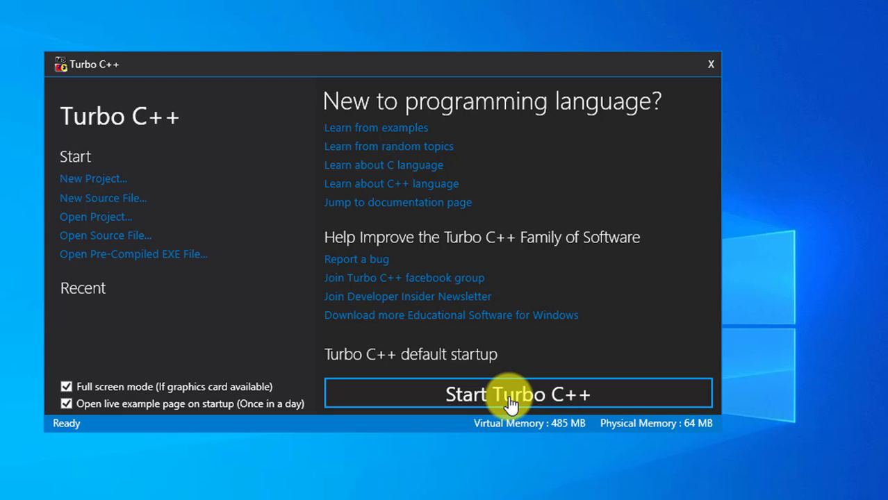
{"action": "mouse_move", "coordinate": [128, 409]}
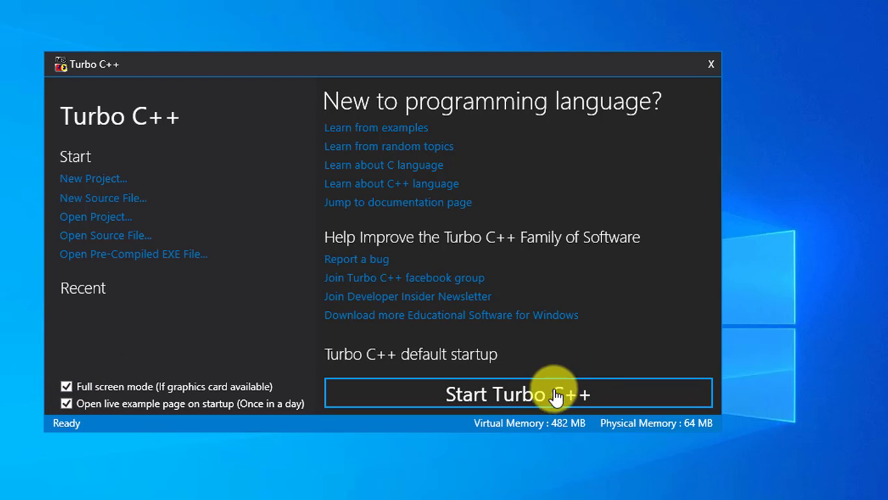
{"action": "mouse_move", "coordinate": [553, 400]}
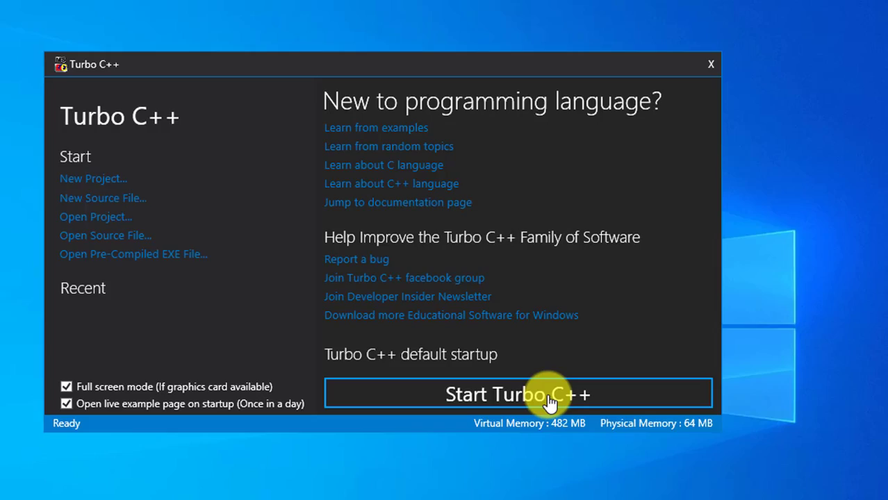
Start the IDE from the launcher while Full screen mode is still checked
{"action": "left_click", "coordinate": [518, 393]}
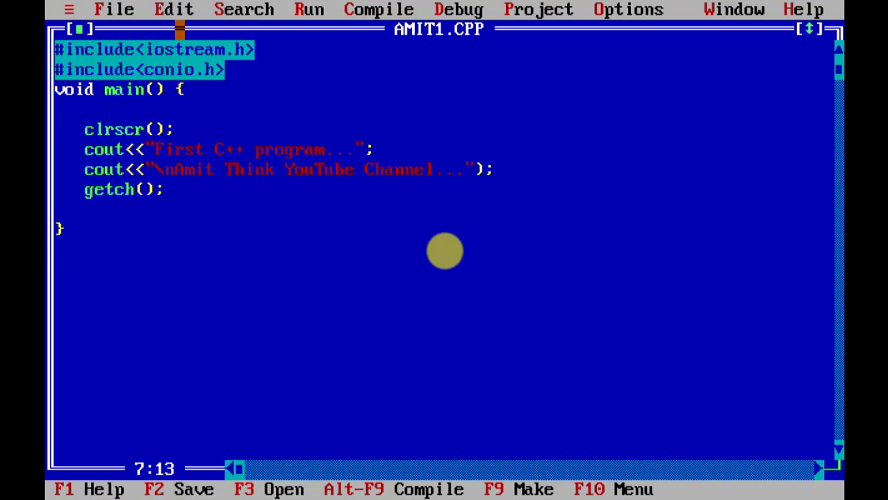
Exit the full-screen IDE back to the launcher on the desktop
{"action": "left_click", "coordinate": [113, 9]}
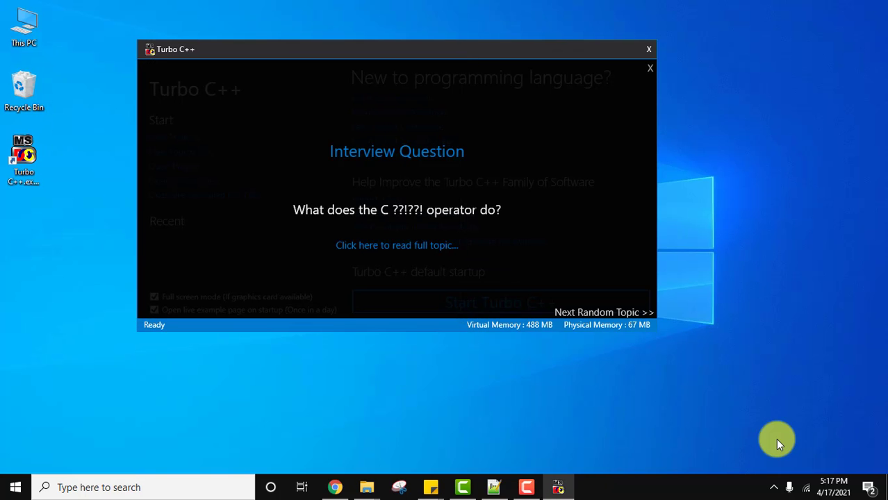
{"action": "mouse_move", "coordinate": [657, 144]}
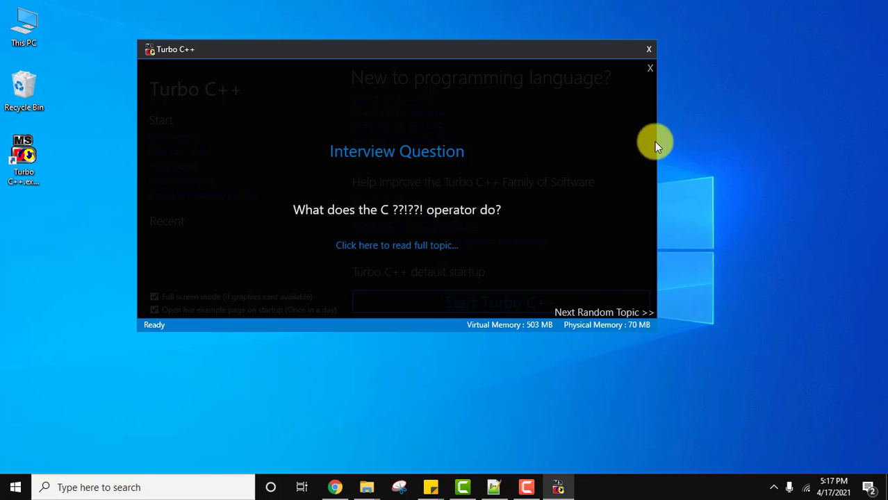
Dismiss the Interview Question tip in the launcher
{"action": "left_click", "coordinate": [650, 67]}
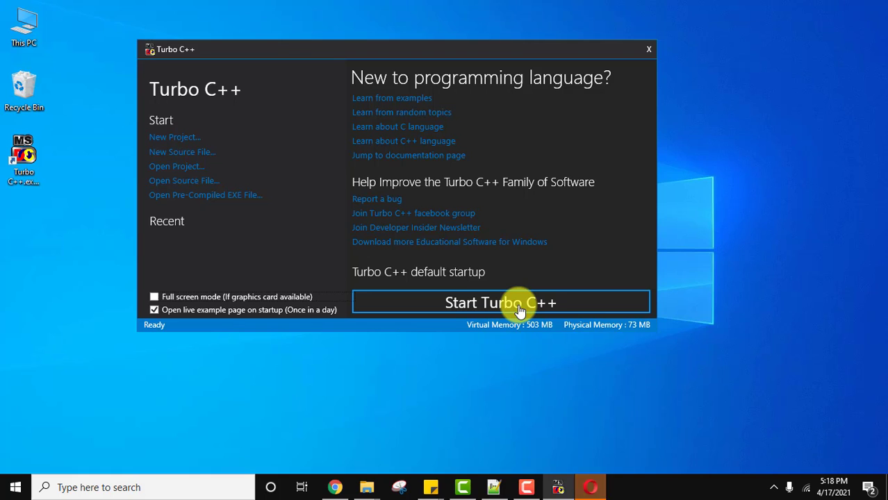
{"action": "mouse_move", "coordinate": [549, 303]}
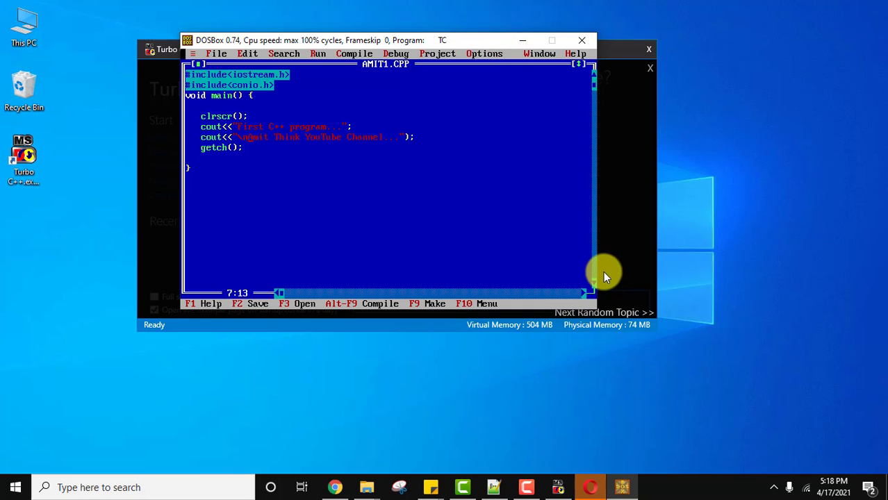
{"action": "mouse_move", "coordinate": [188, 296]}
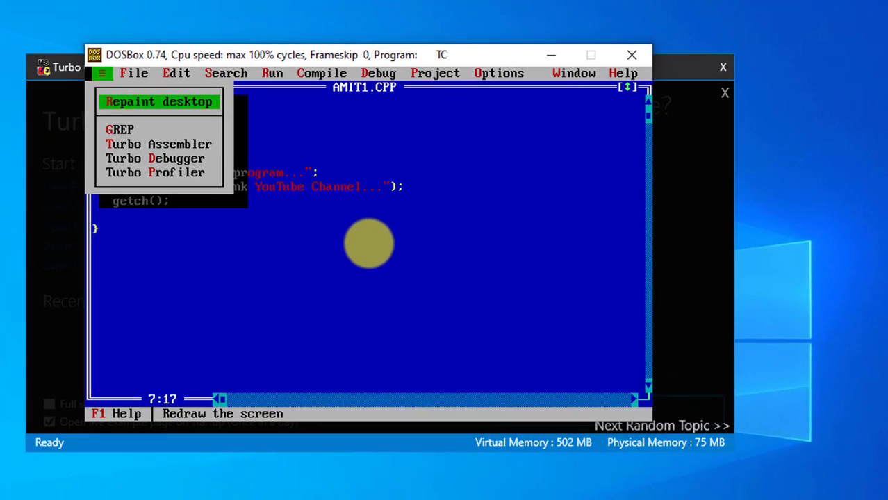
Browse the Compile and Run menus in the windowed IDE and remove the stray ')' on the second cout line
{"action": "left_click", "coordinate": [321, 73]}
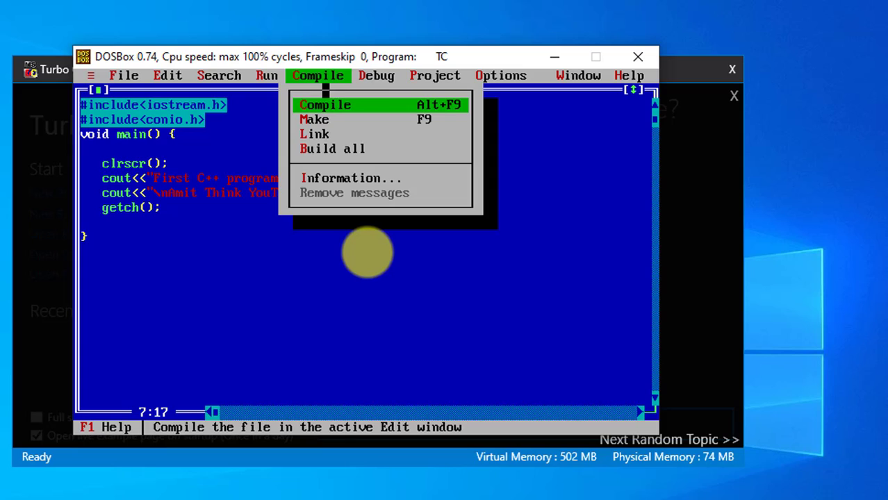
{"action": "left_click", "coordinate": [324, 104]}
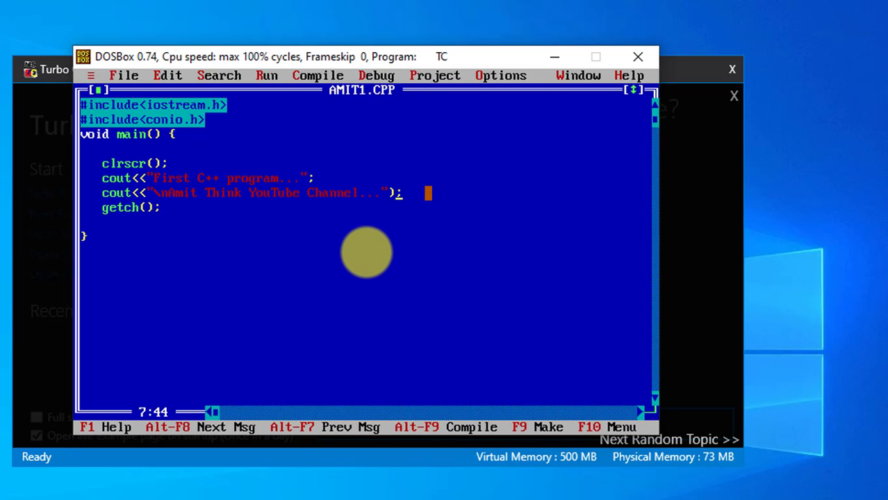
{"action": "left_click", "coordinate": [267, 75]}
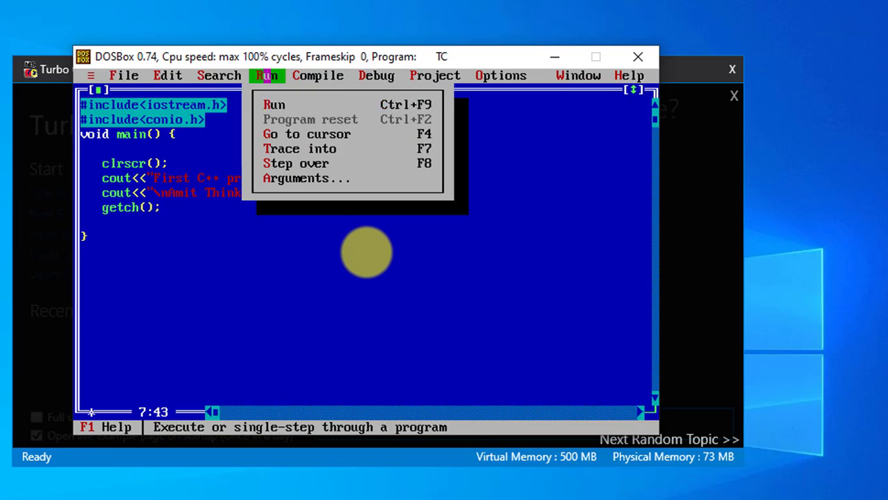
{"action": "left_click", "coordinate": [274, 104]}
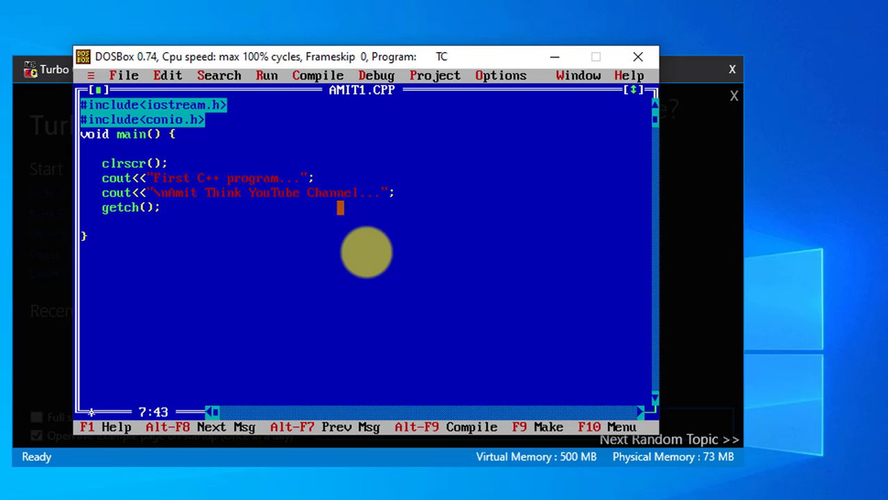
Quit the IDE via File > Quit without saving AMIT1.CPP, then close the launcher
{"action": "left_click", "coordinate": [124, 75]}
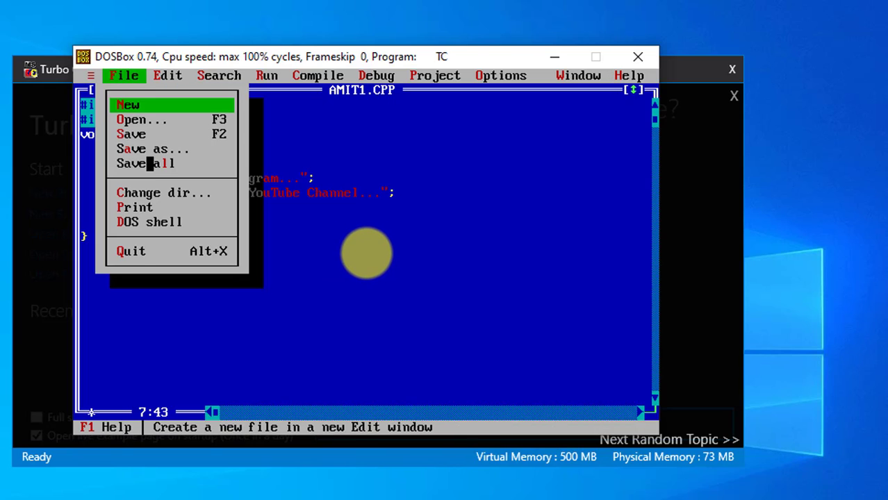
{"action": "left_click", "coordinate": [128, 104]}
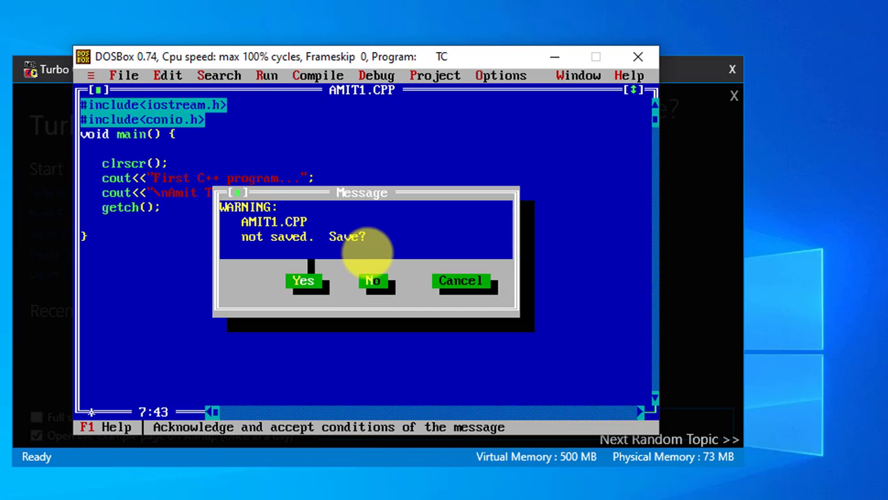
{"action": "left_click", "coordinate": [373, 280]}
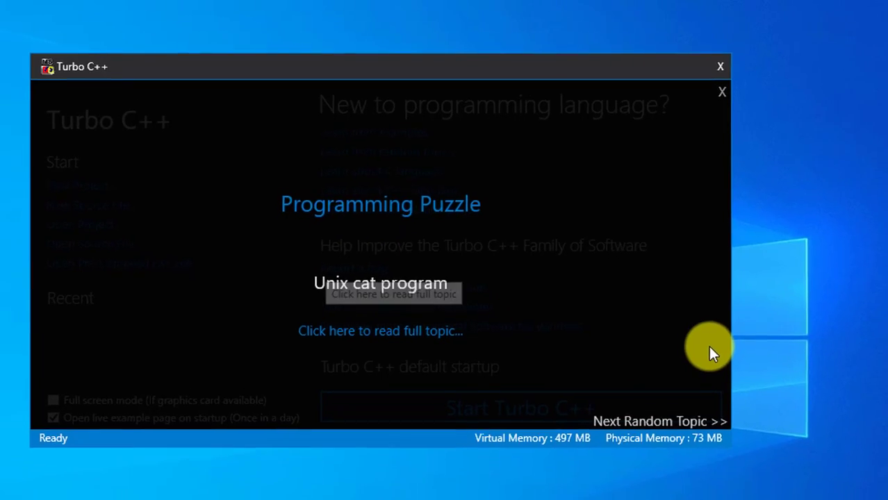
{"action": "left_click", "coordinate": [721, 66]}
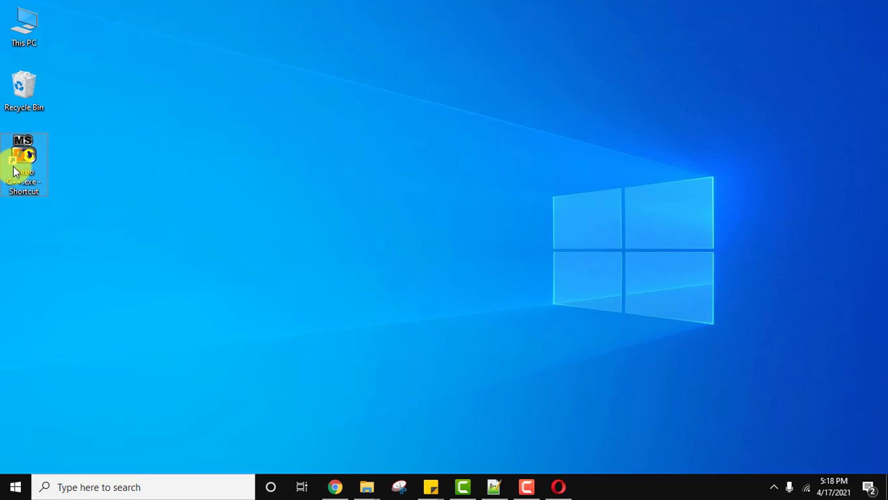
Relaunch Turbo C++ from the desktop and uncheck Full screen mode in the launcher
{"action": "double_click", "coordinate": [24, 163]}
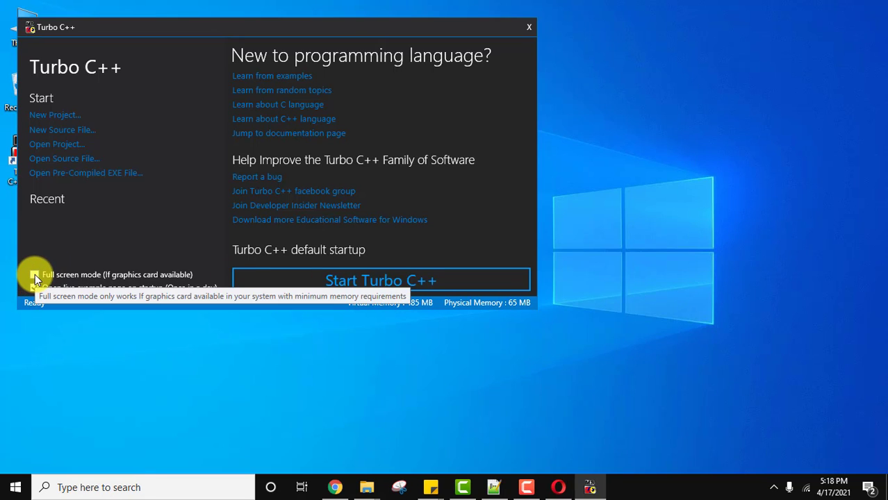
{"action": "left_click", "coordinate": [34, 274]}
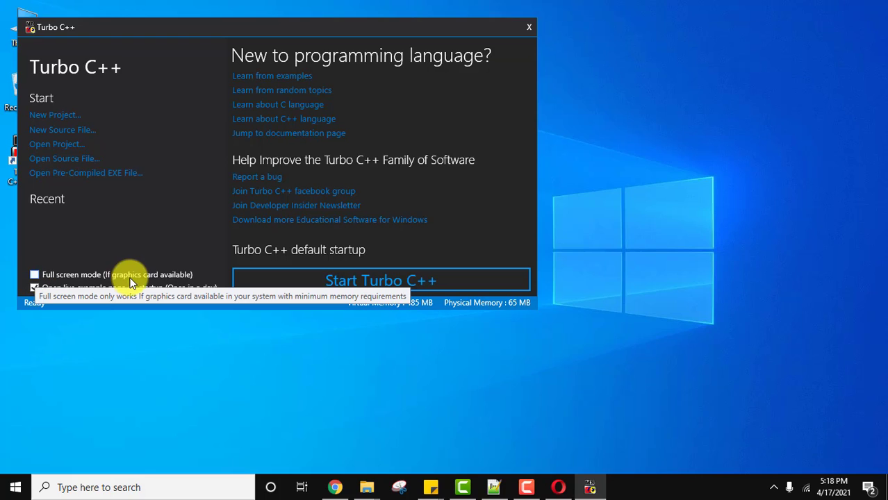